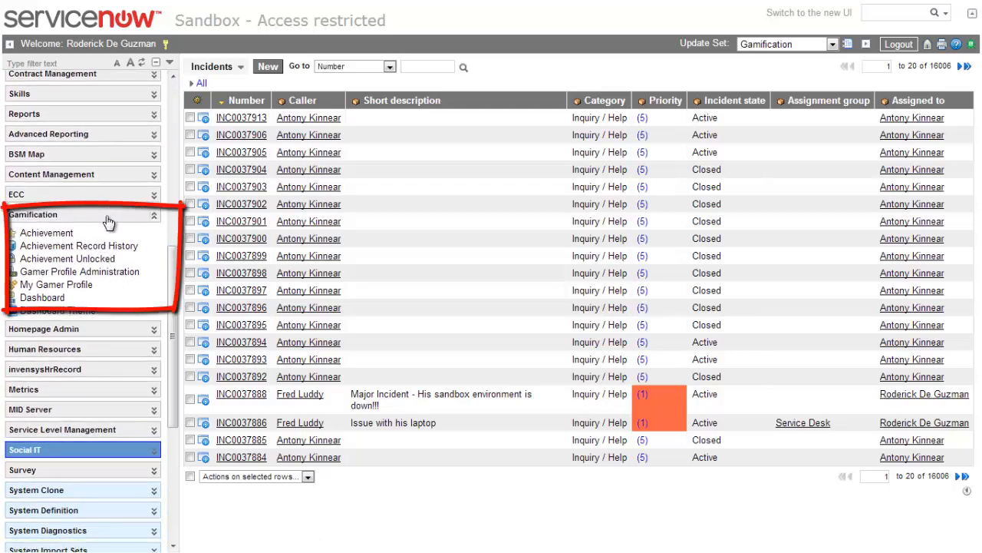
{"action": "mouse_move", "coordinate": [46, 232]}
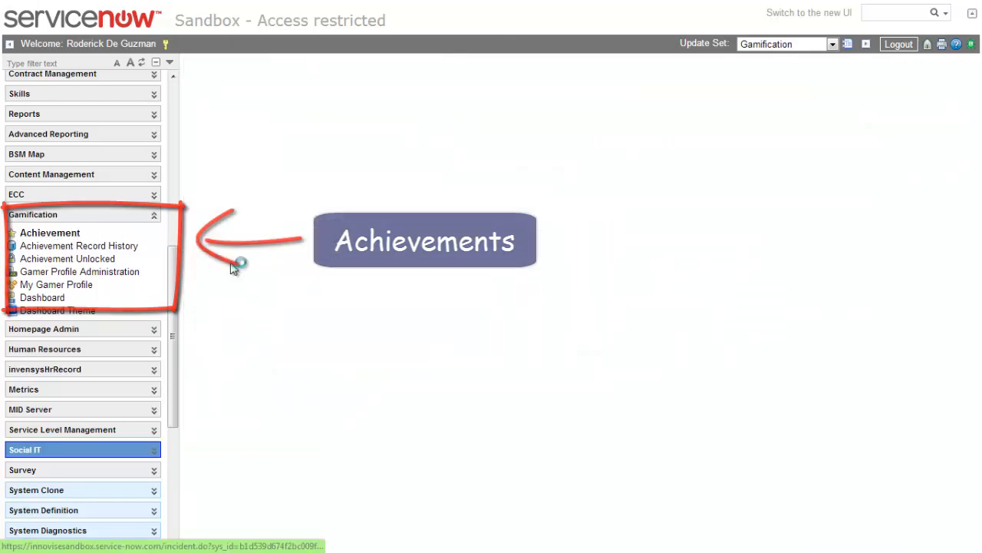
Open Gamification > Achievement and scroll through the nine achievements, including Ring The Alarm! and The 100 Club.
{"action": "left_click", "coordinate": [50, 232]}
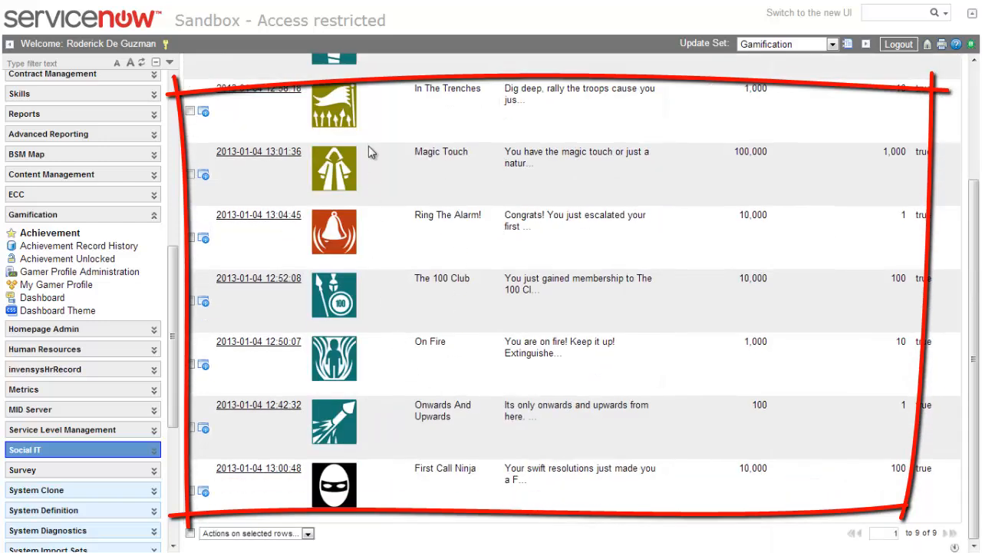
{"action": "scroll", "scroll_direction": "up", "scroll_amount": 3}
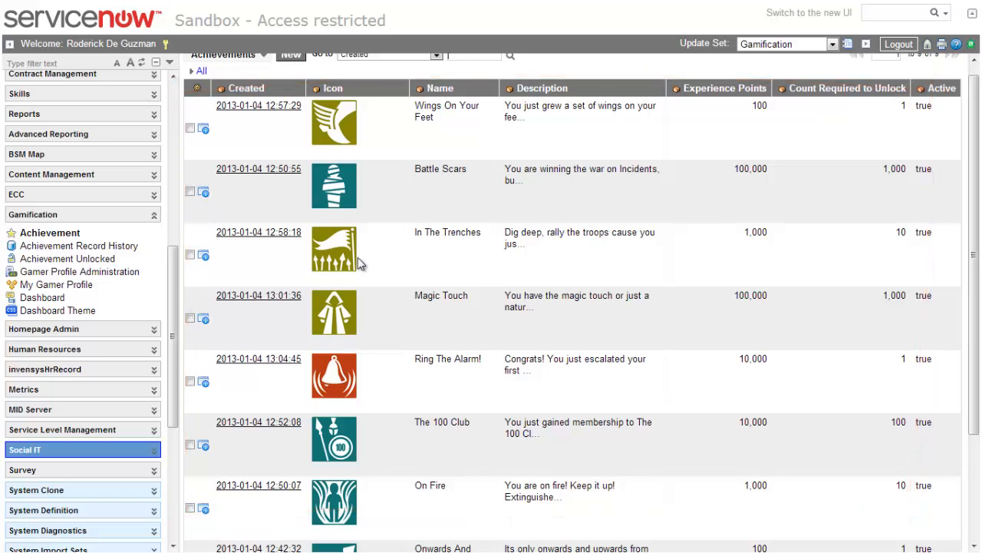
{"action": "scroll", "scroll_direction": "down", "scroll_amount": 3}
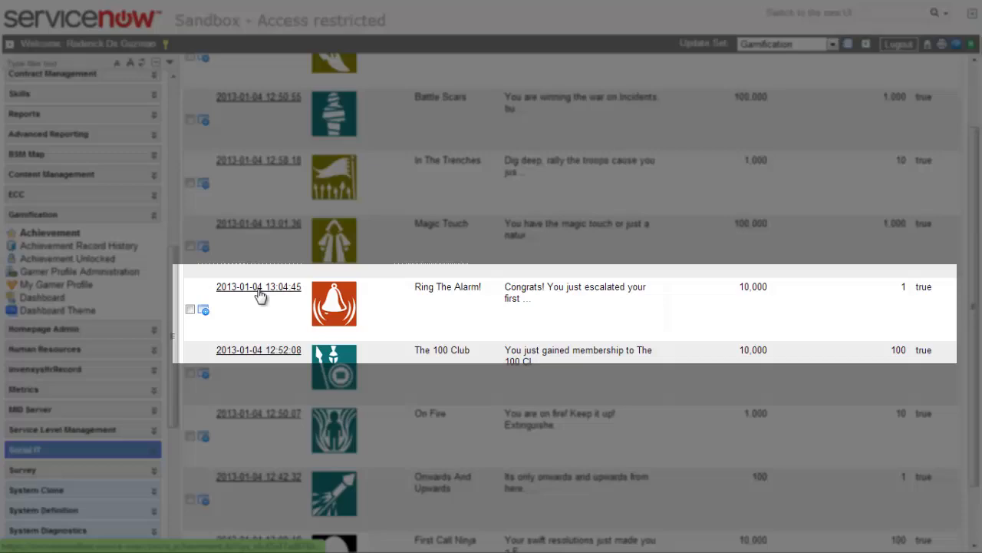
Open the Ring The Alarm! record, showing its trigger condition of Impact and Urgency 1 - High.
{"action": "left_click", "coordinate": [259, 286]}
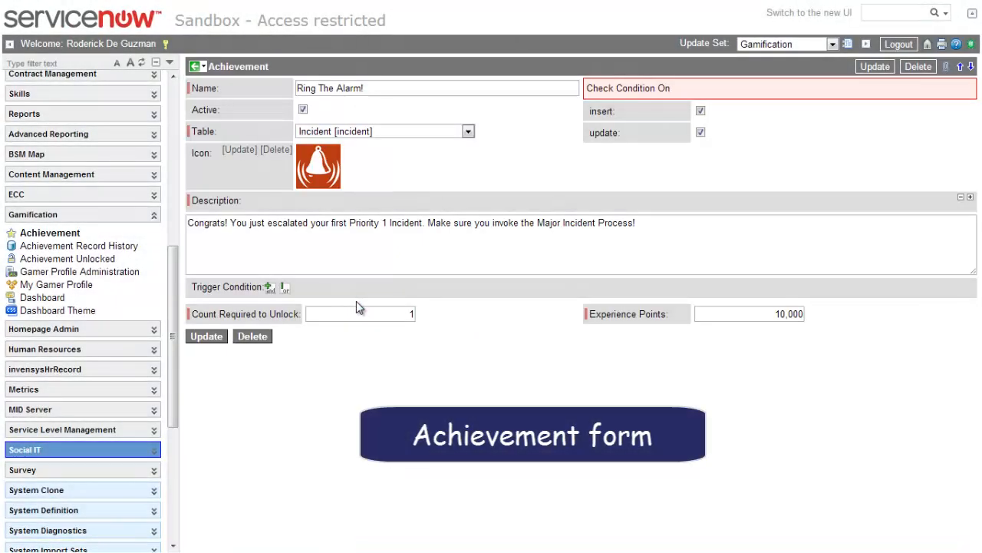
{"action": "left_click", "coordinate": [270, 288]}
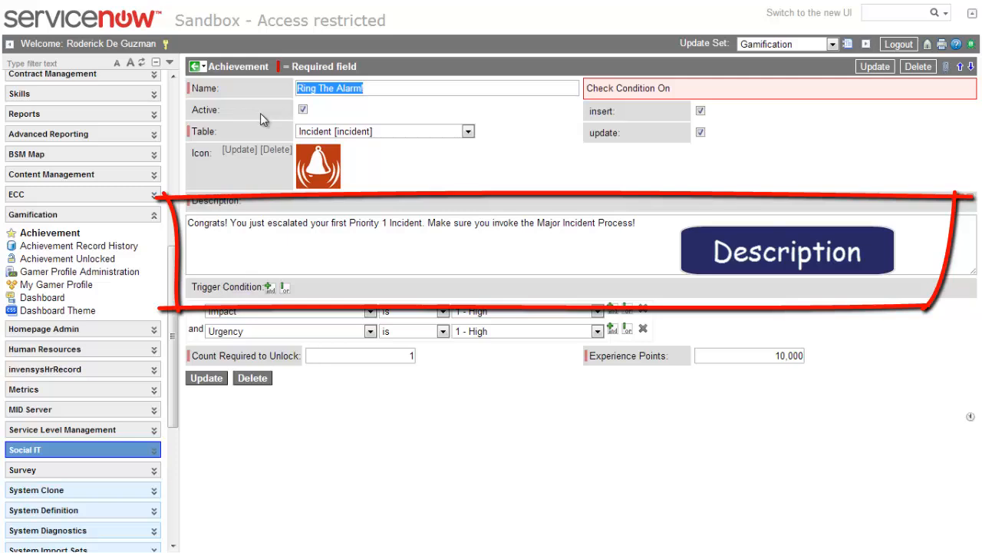
{"action": "mouse_move", "coordinate": [255, 124]}
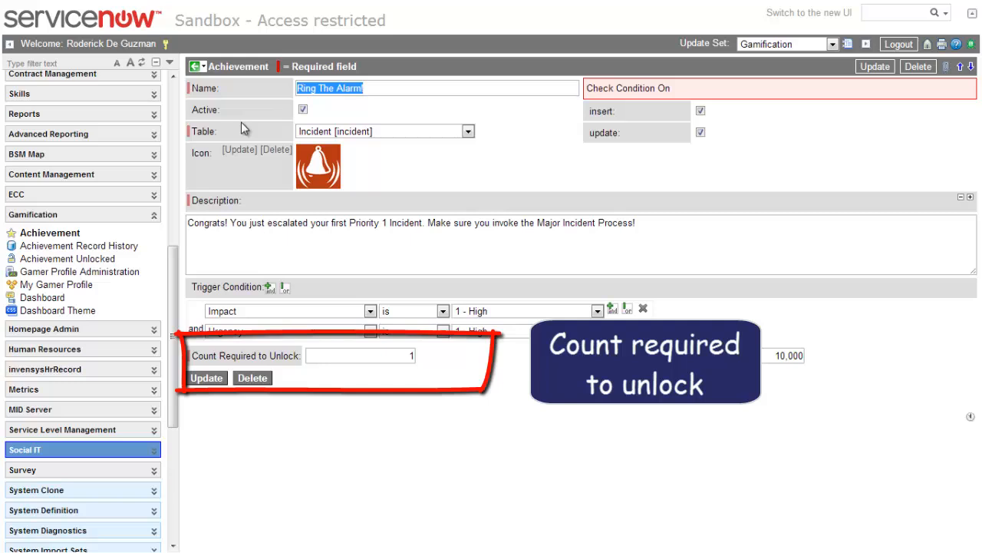
{"action": "mouse_move", "coordinate": [368, 289]}
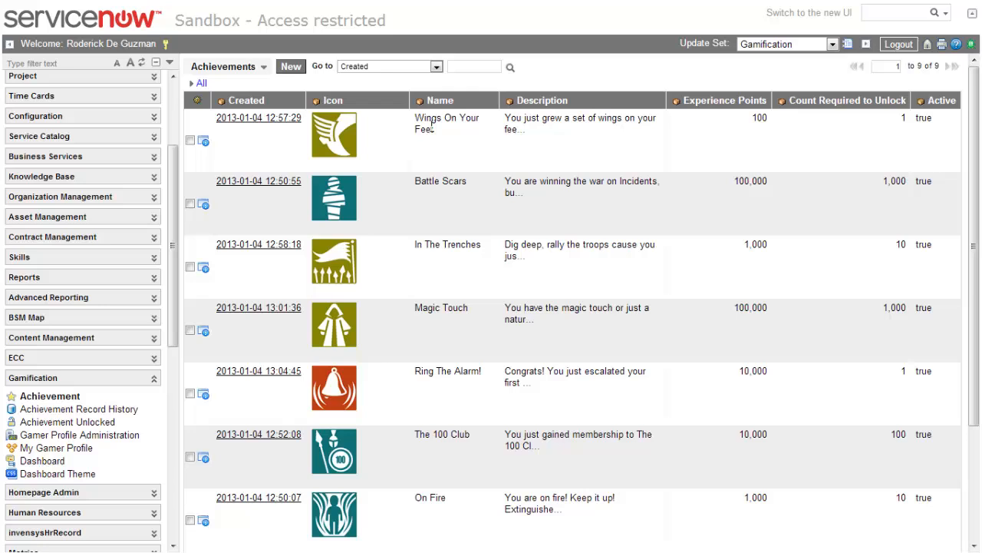
{"action": "mouse_move", "coordinate": [425, 156]}
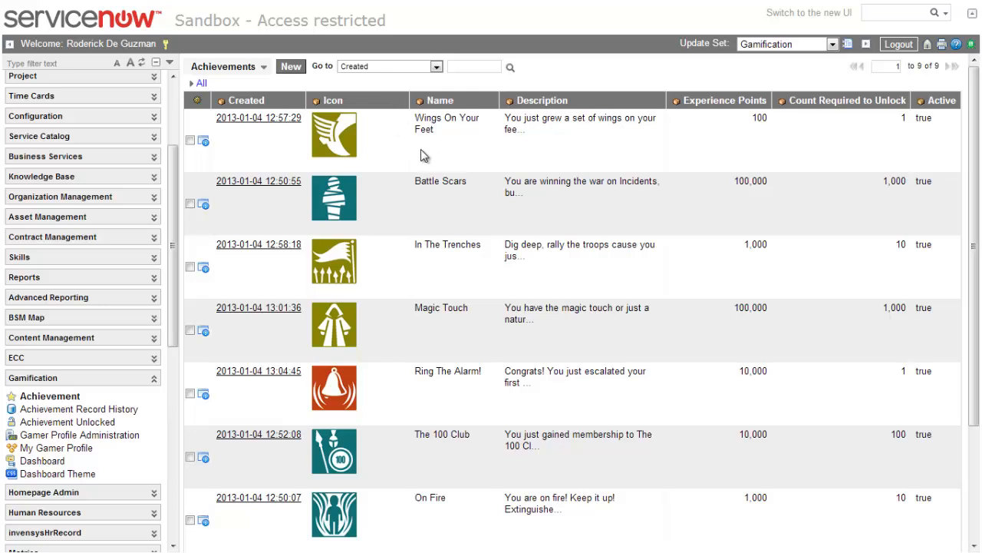
{"action": "mouse_move", "coordinate": [376, 161]}
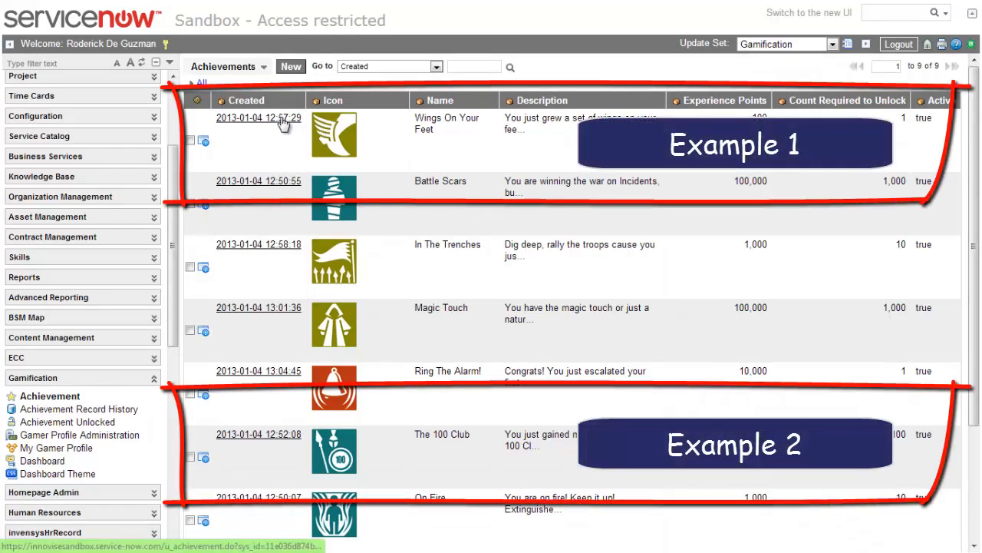
{"action": "left_click", "coordinate": [258, 118]}
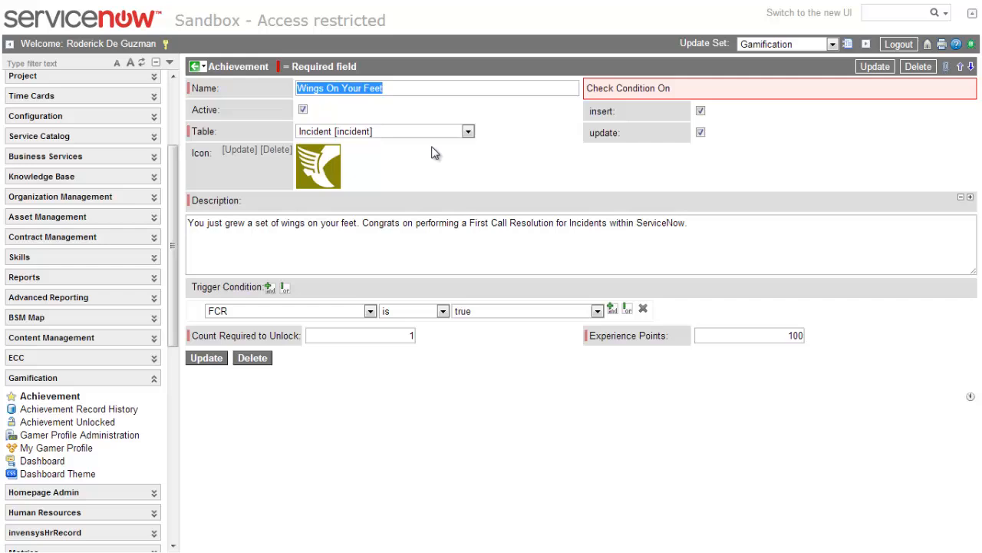
{"action": "mouse_move", "coordinate": [399, 171]}
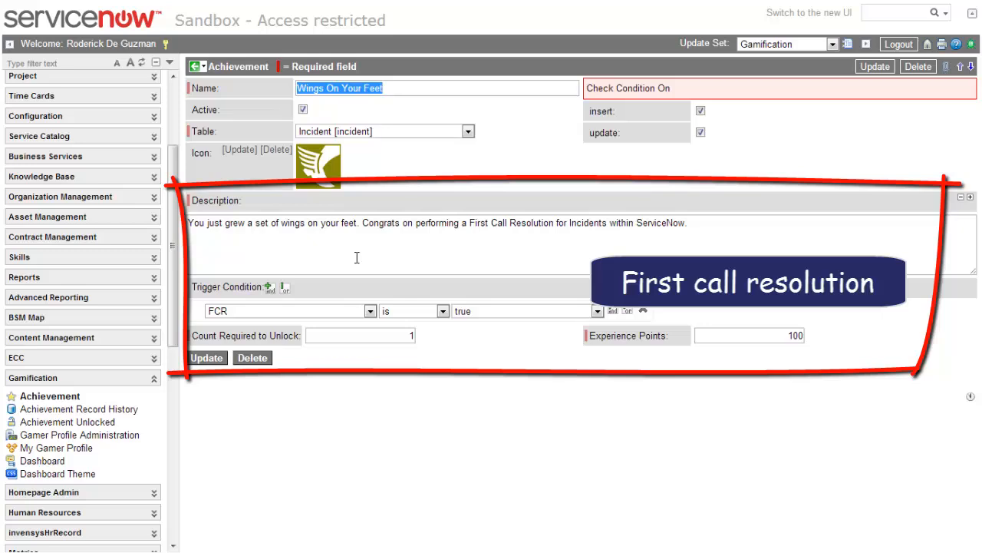
{"action": "mouse_move", "coordinate": [256, 301]}
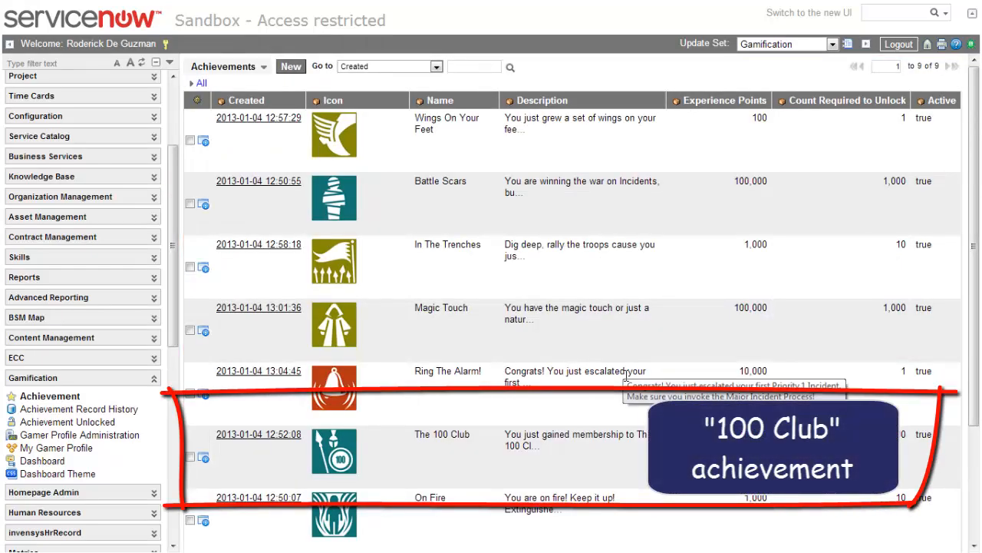
{"action": "mouse_move", "coordinate": [568, 398]}
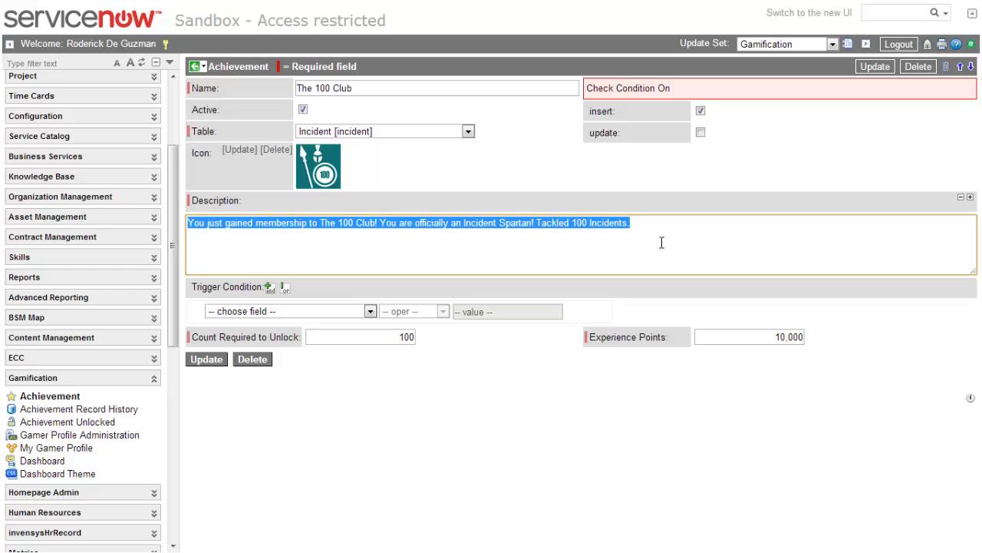
{"action": "mouse_move", "coordinate": [642, 190]}
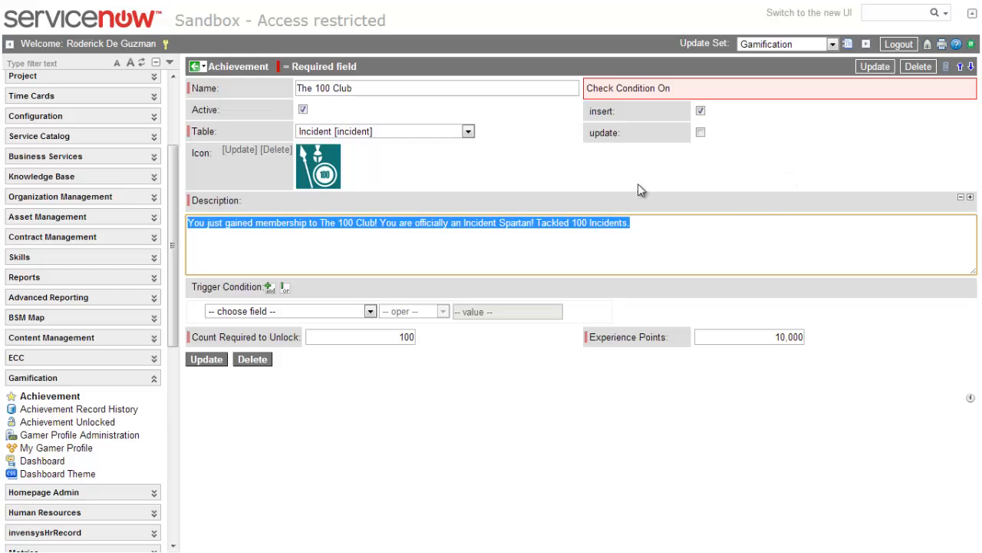
{"action": "mouse_move", "coordinate": [637, 181]}
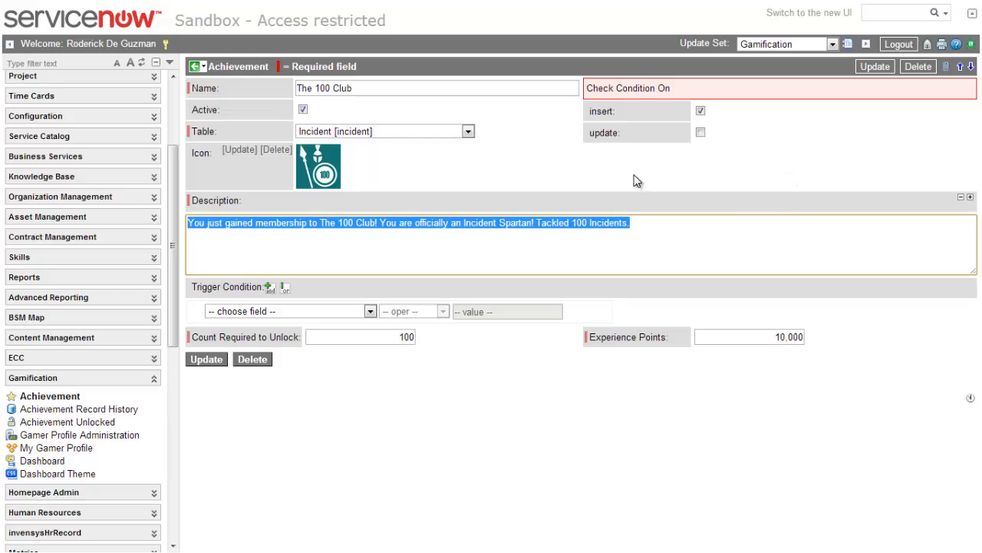
{"action": "left_click", "coordinate": [699, 132]}
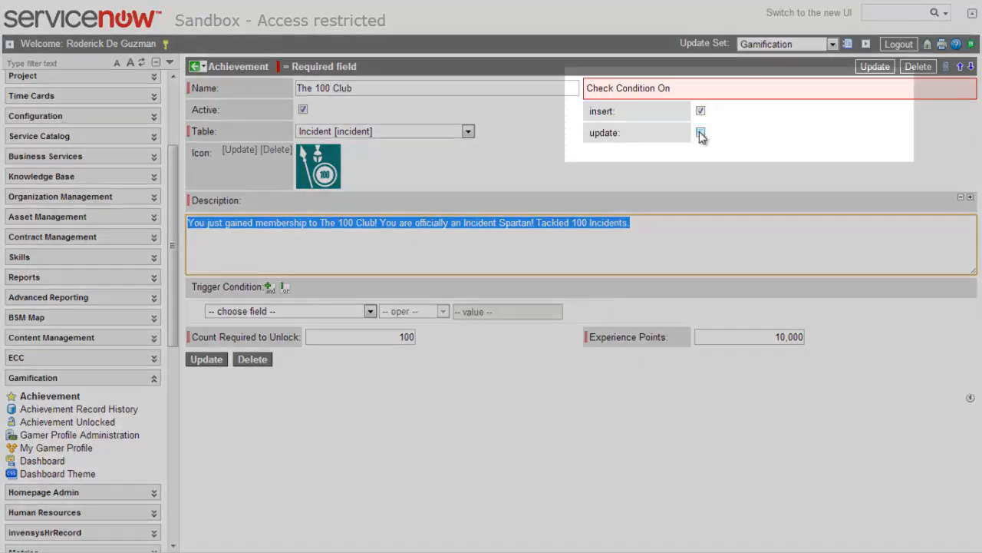
{"action": "left_click", "coordinate": [700, 132]}
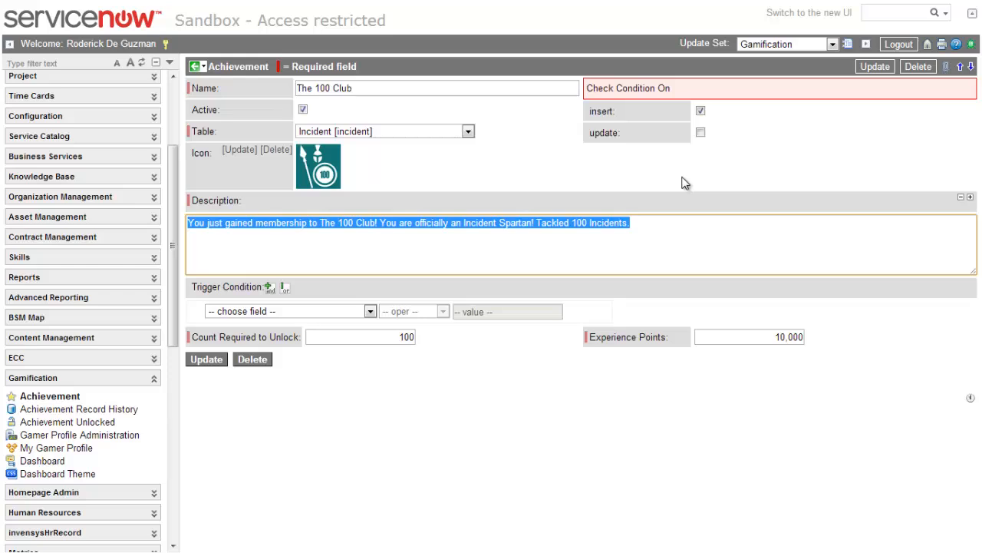
{"action": "mouse_move", "coordinate": [679, 182]}
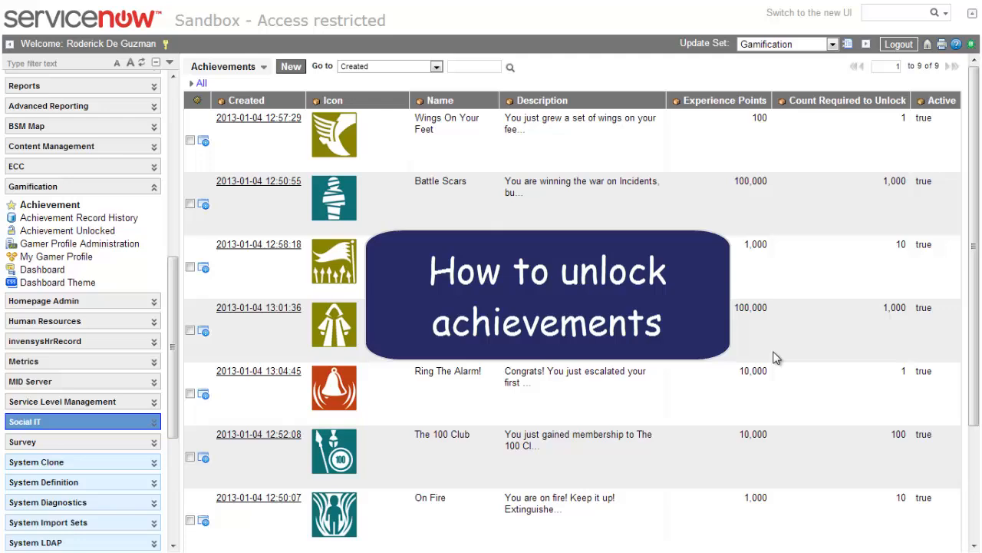
{"action": "mouse_move", "coordinate": [344, 278]}
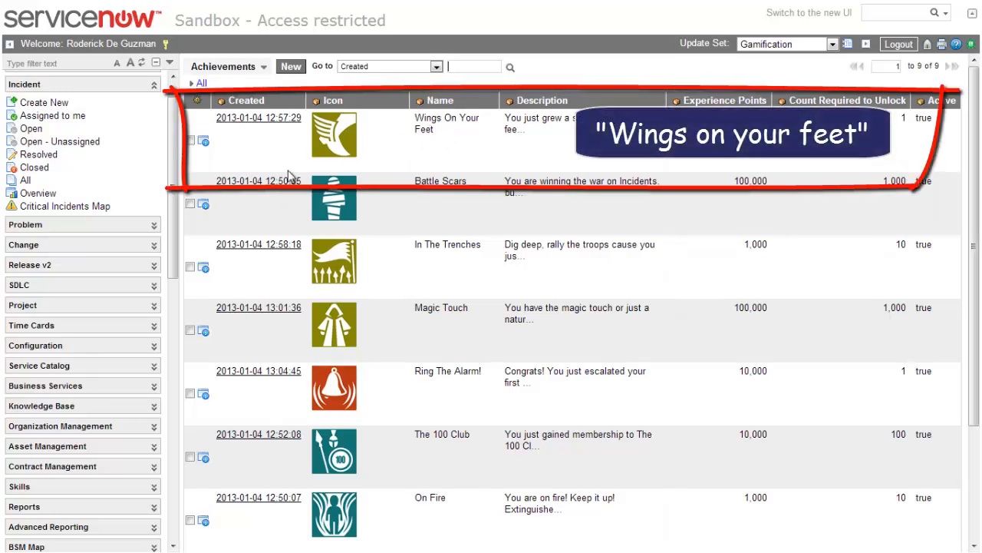
{"action": "mouse_move", "coordinate": [287, 175]}
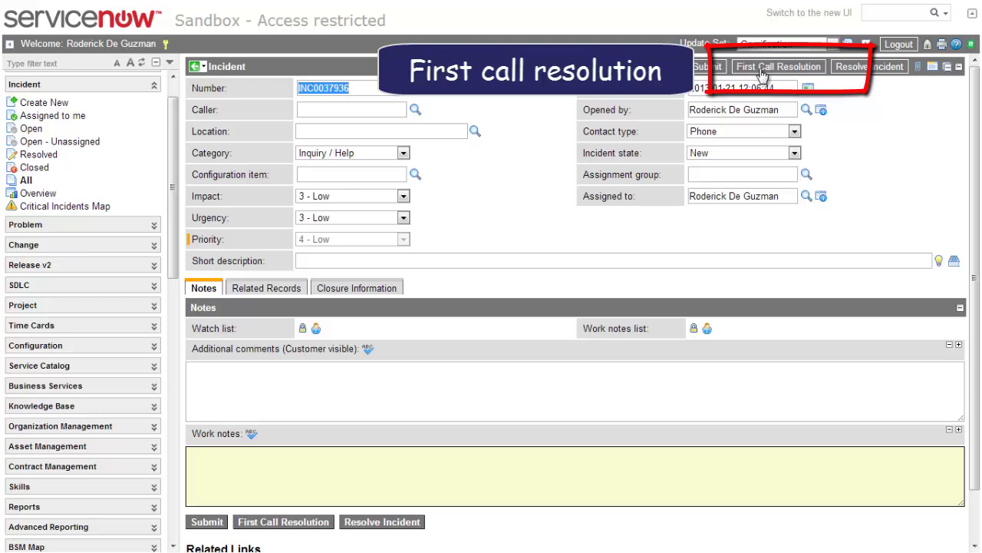
{"action": "mouse_move", "coordinate": [427, 328]}
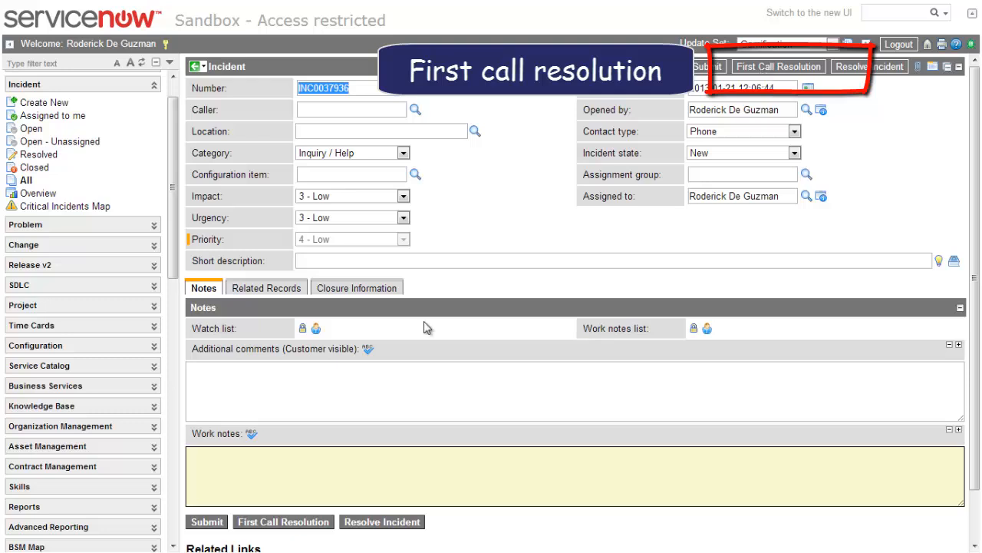
{"action": "mouse_move", "coordinate": [459, 306]}
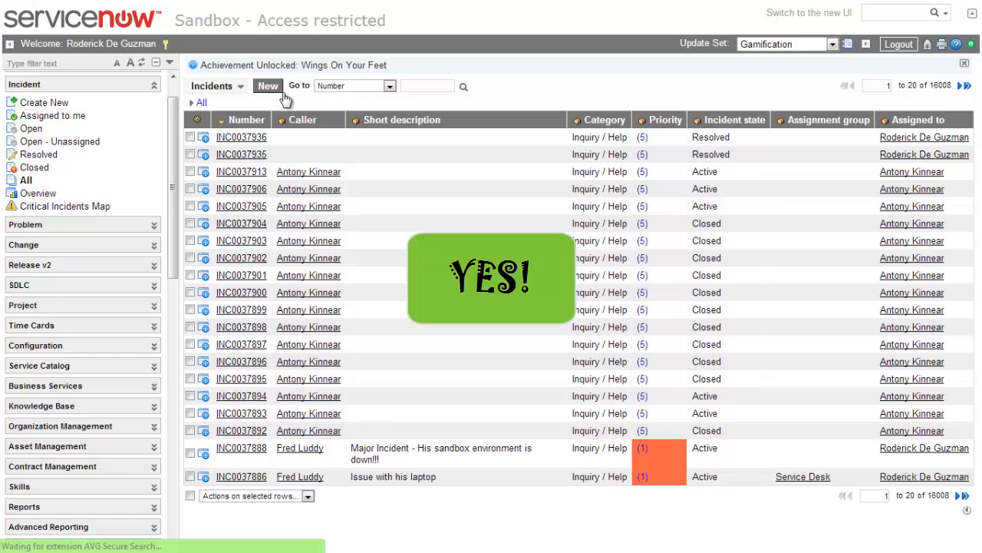
Start a new incident with impact 1 - High and urgency 1 - High.
{"action": "left_click", "coordinate": [267, 85]}
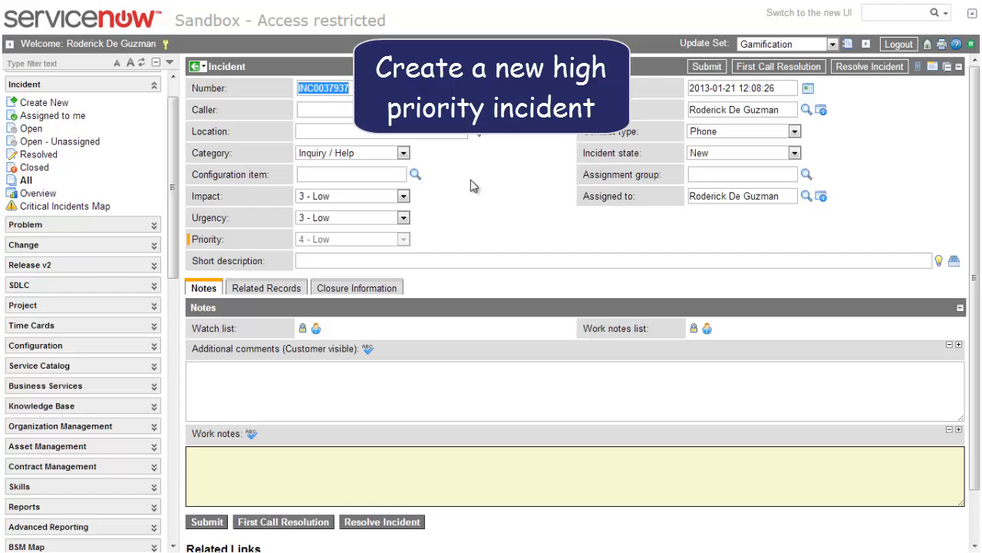
{"action": "left_click", "coordinate": [403, 196]}
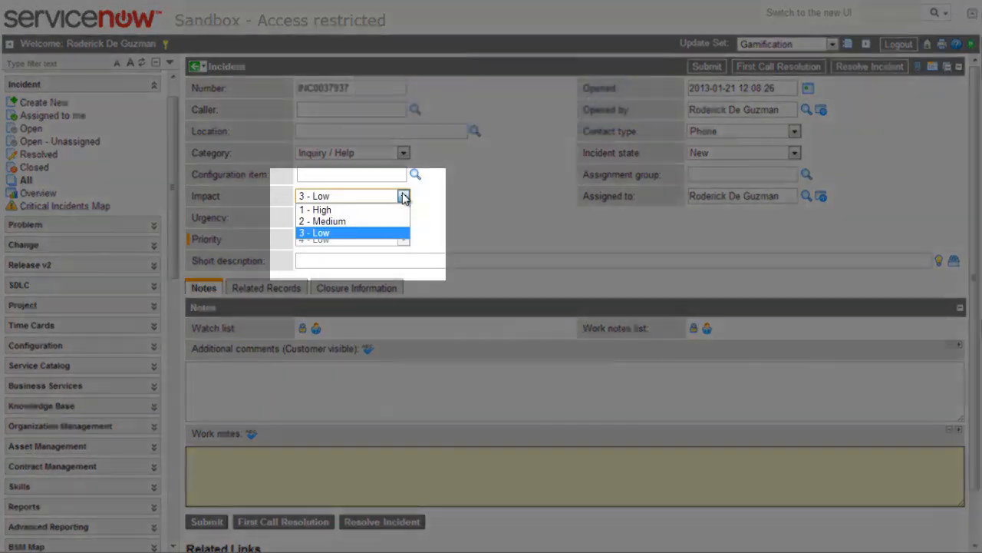
{"action": "left_click", "coordinate": [315, 209]}
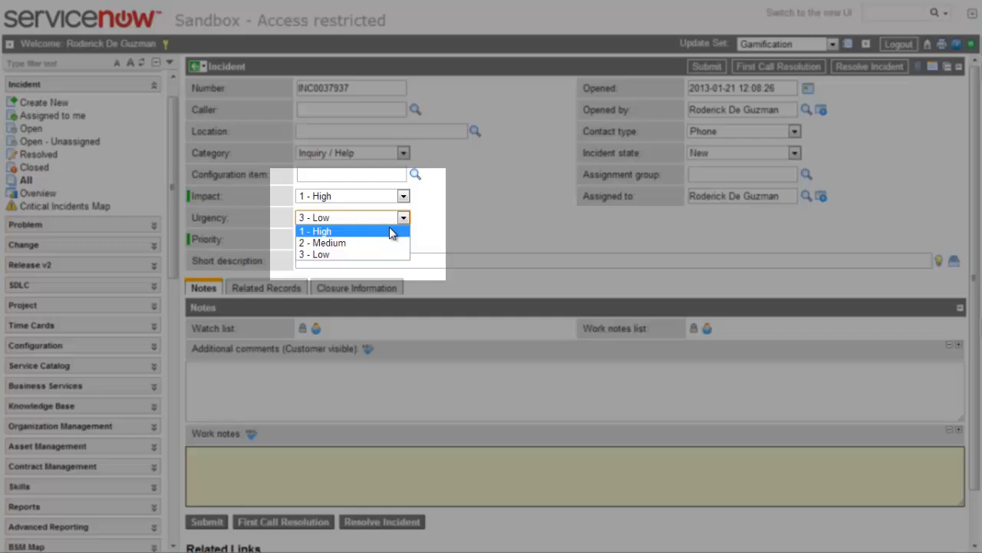
{"action": "left_click", "coordinate": [315, 231]}
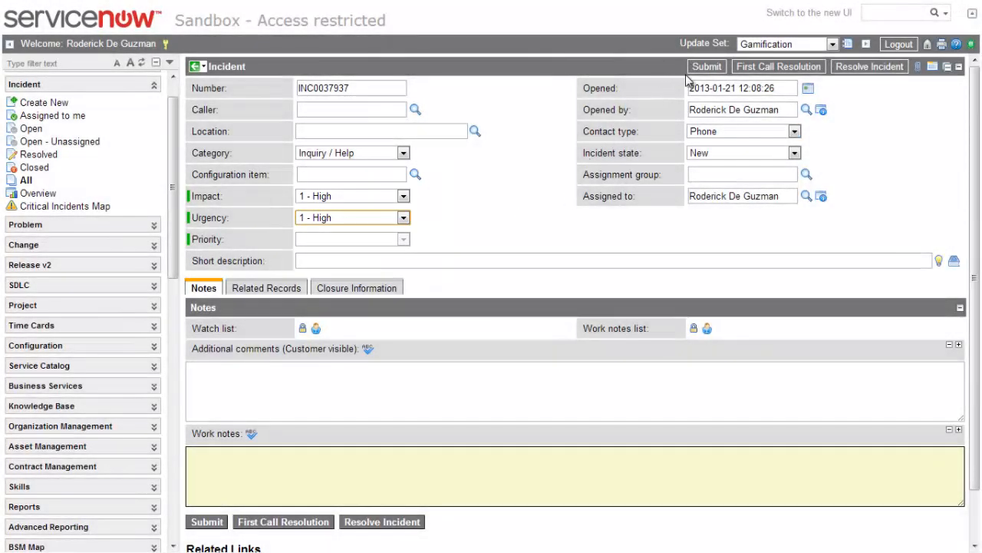
{"action": "mouse_move", "coordinate": [708, 71]}
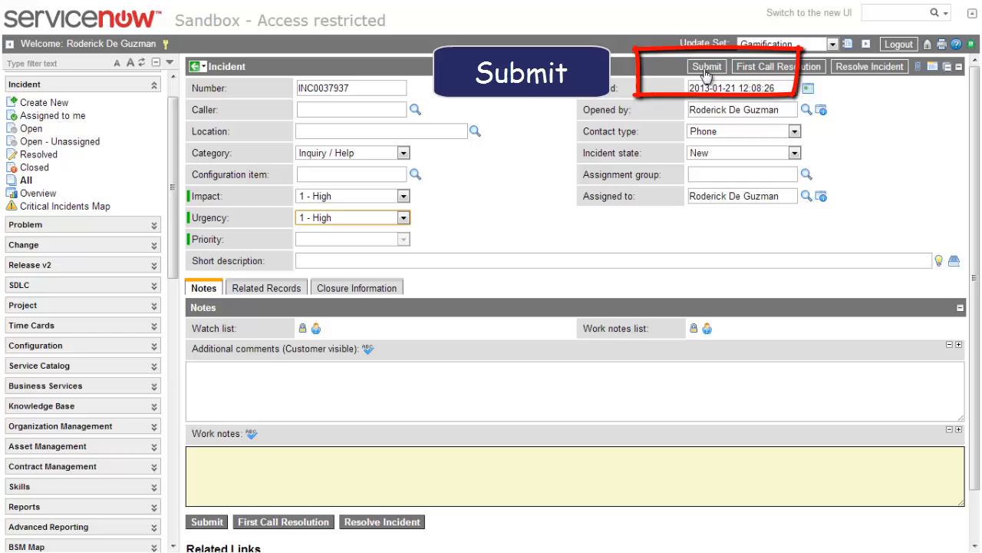
Submit incident INC0037937 and dismiss the Ring The Alarm! Achievement Unlocked popup.
{"action": "left_click", "coordinate": [706, 66]}
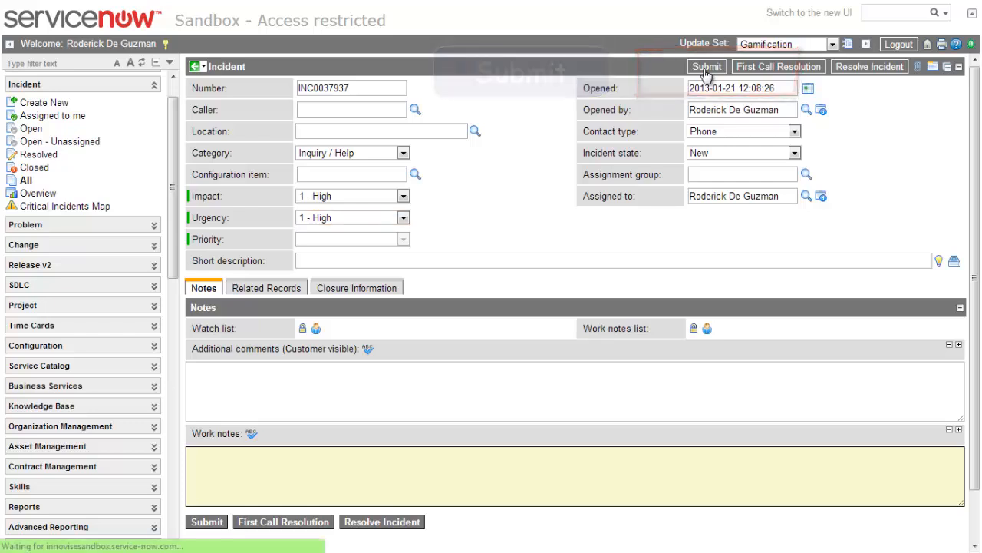
{"action": "left_click", "coordinate": [705, 66]}
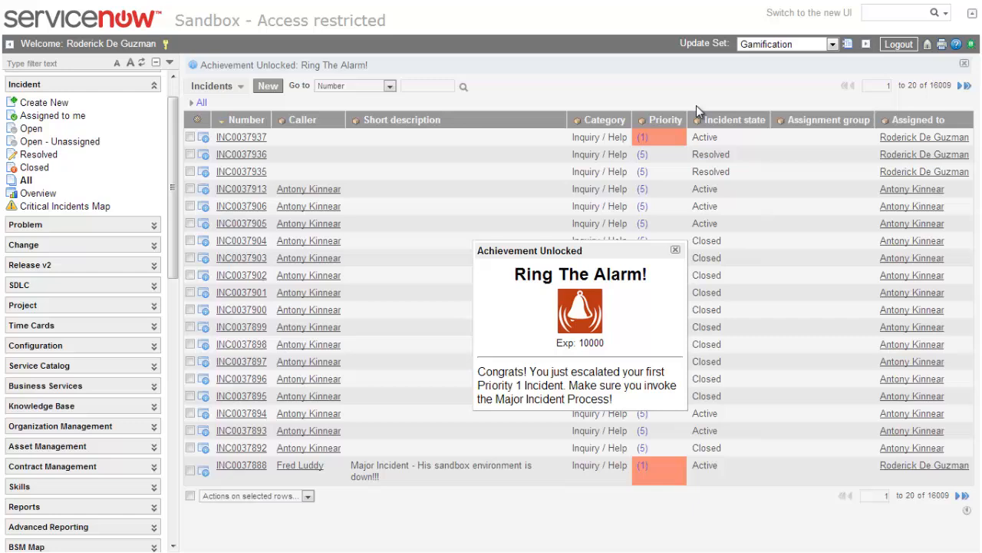
{"action": "left_click", "coordinate": [676, 250]}
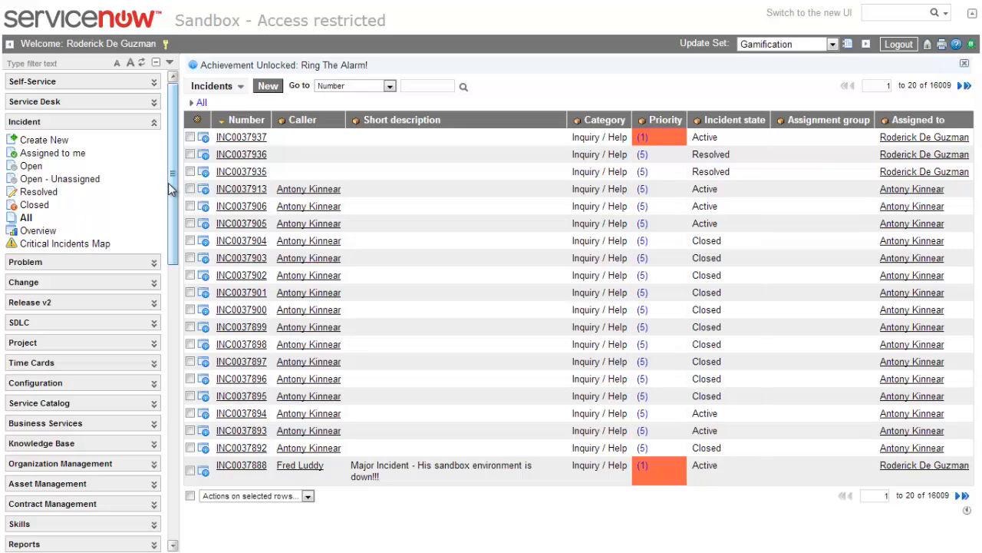
{"action": "scroll", "scroll_direction": "down", "scroll_amount": 3}
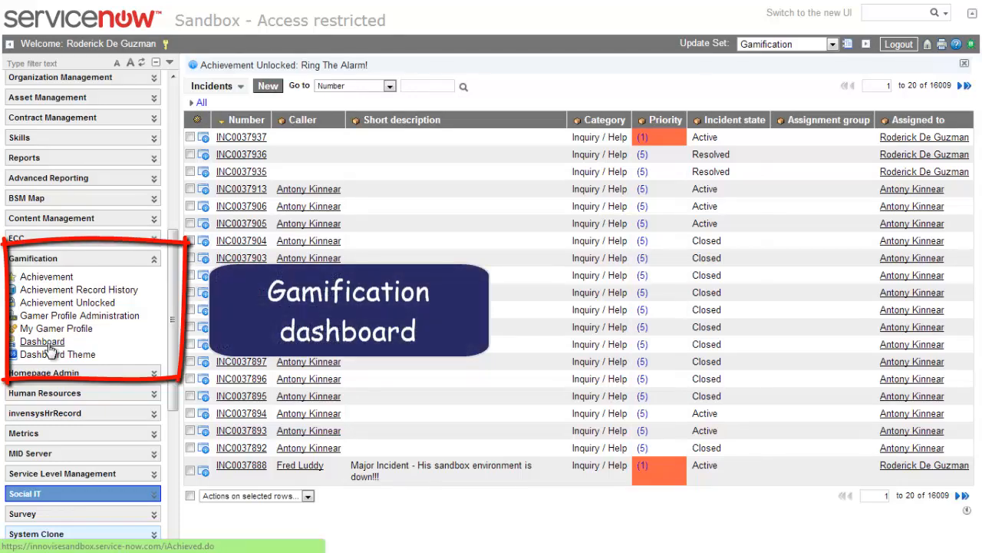
{"action": "mouse_move", "coordinate": [289, 389]}
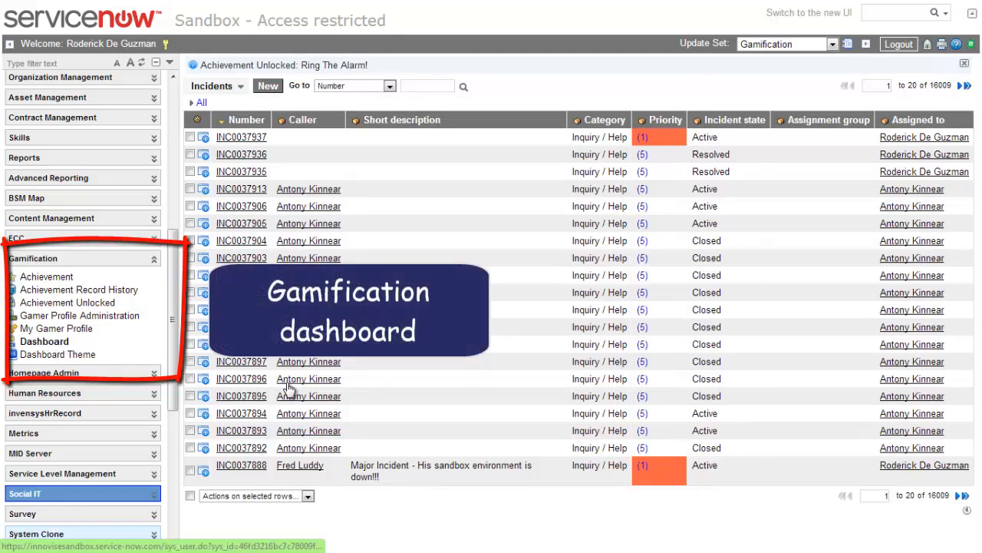
{"action": "left_click", "coordinate": [44, 341]}
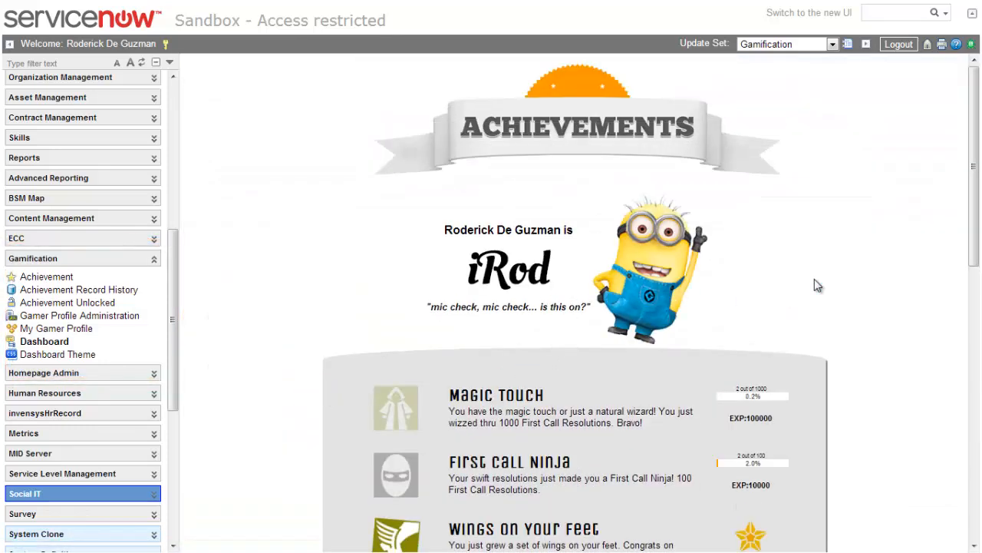
{"action": "scroll", "scroll_direction": "down", "scroll_amount": 3}
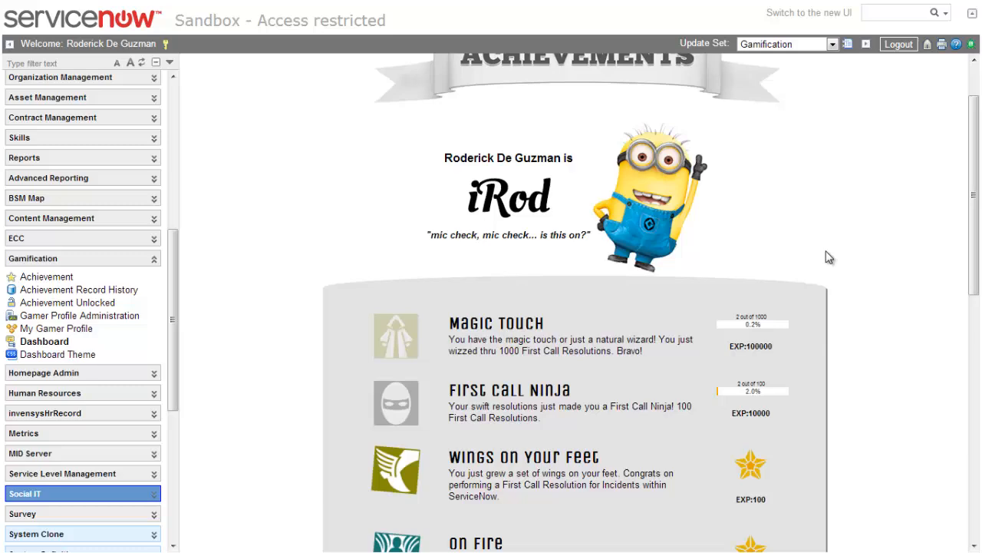
{"action": "scroll", "scroll_direction": "down", "scroll_amount": 3}
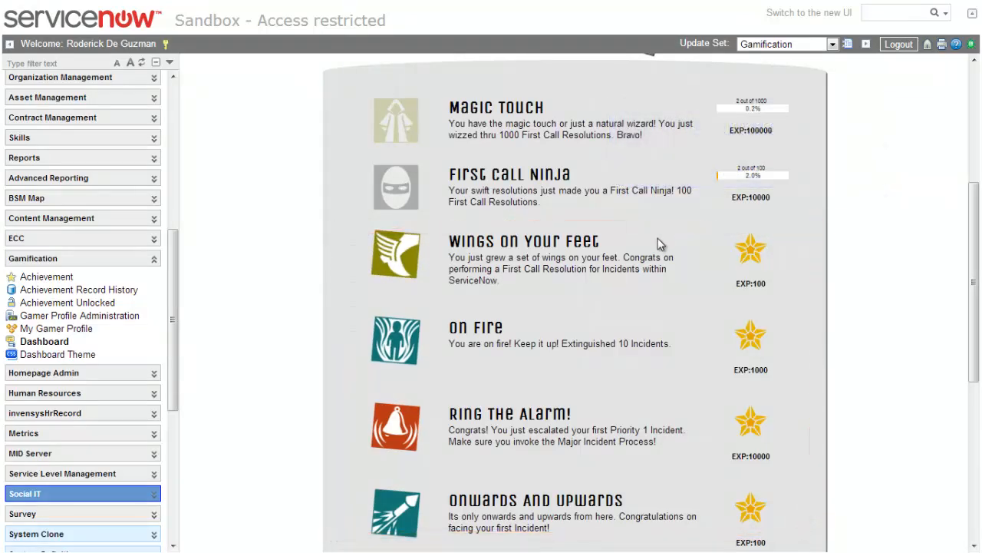
{"action": "scroll", "scroll_direction": "up", "scroll_amount": 3}
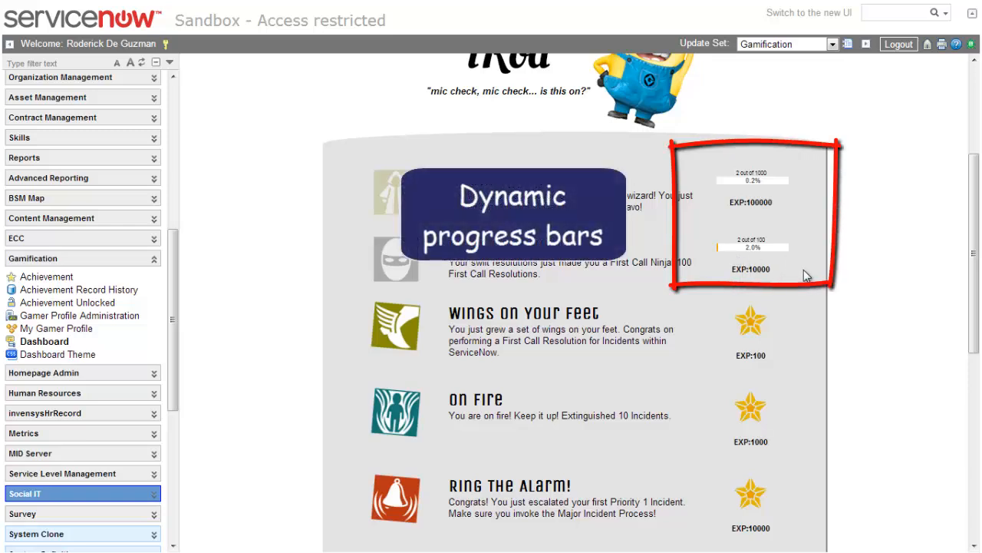
{"action": "scroll", "scroll_direction": "down", "scroll_amount": 3}
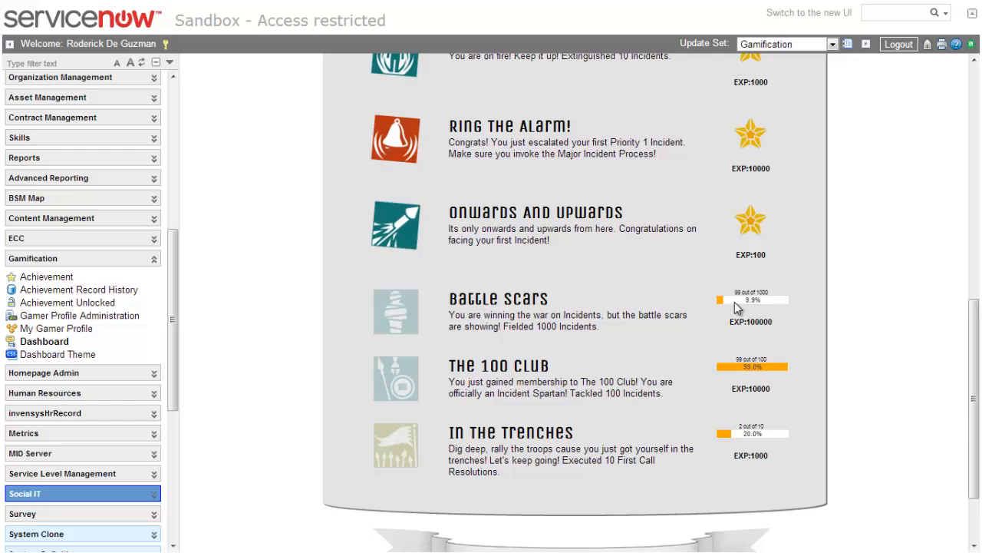
{"action": "scroll", "scroll_direction": "up", "scroll_amount": 3}
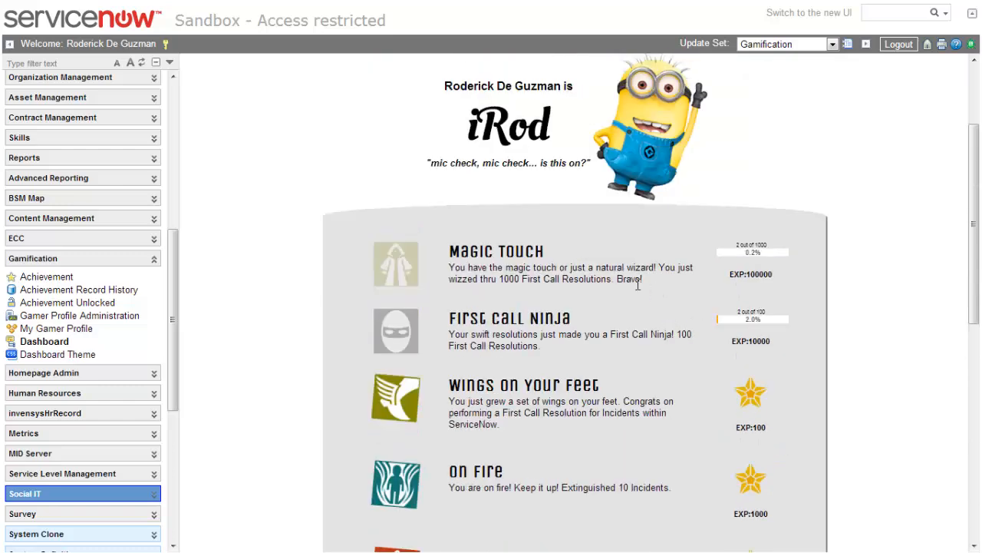
{"action": "scroll", "scroll_direction": "down", "scroll_amount": 3}
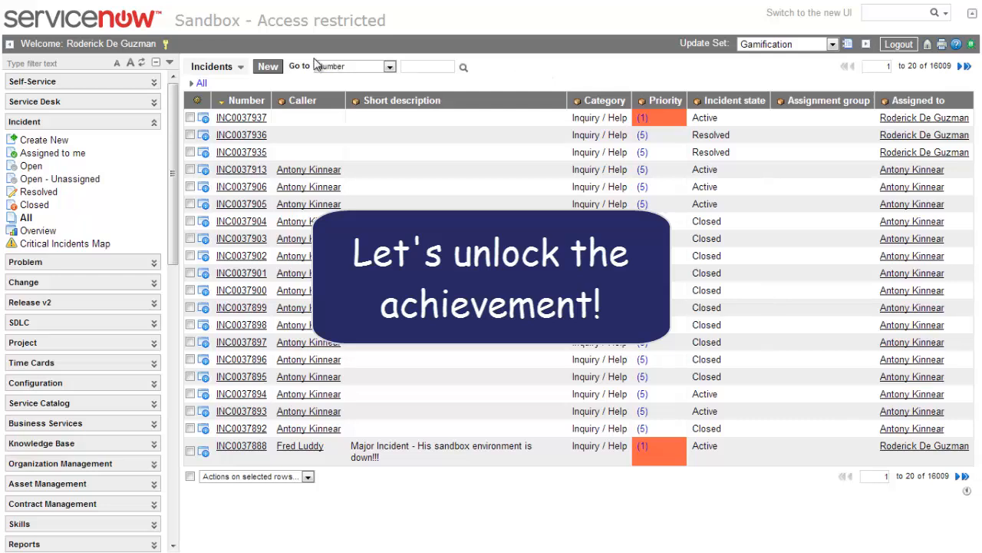
Submit incident INC0037938 described 'Yay 100 Club', then return to the gamification dashboard.
{"action": "left_click", "coordinate": [267, 66]}
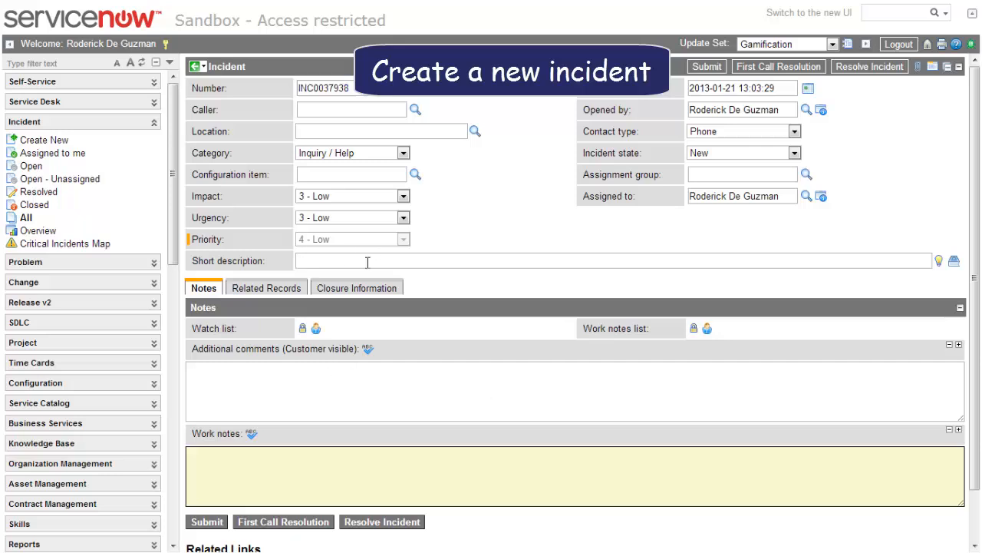
{"action": "type", "text": "Yay"}
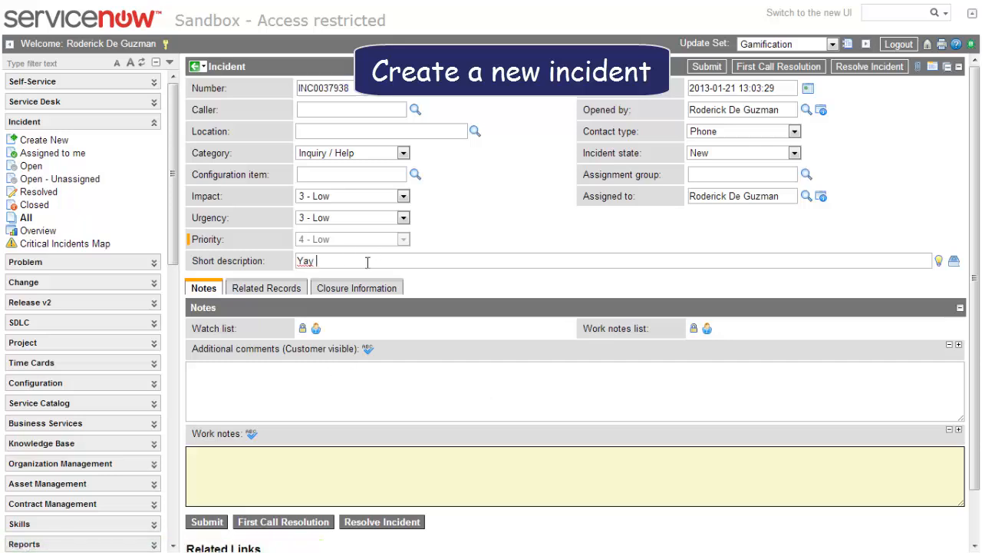
{"action": "type", "text": "100"}
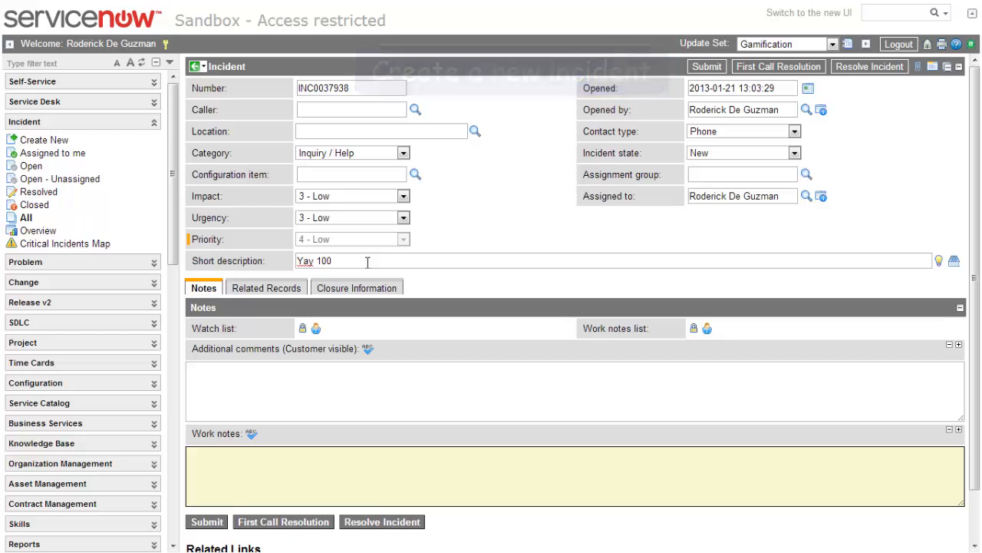
{"action": "type", "text": "Club"}
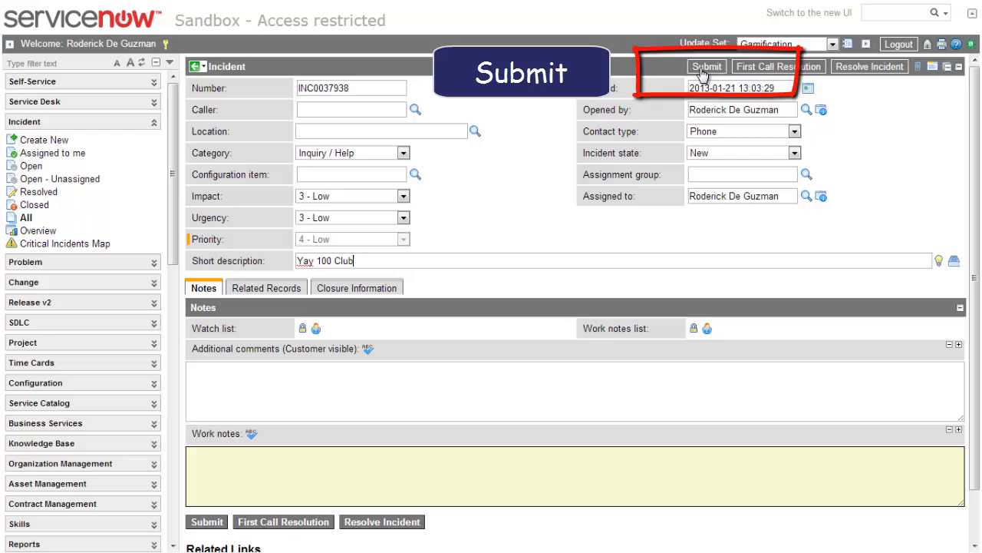
{"action": "left_click", "coordinate": [706, 66]}
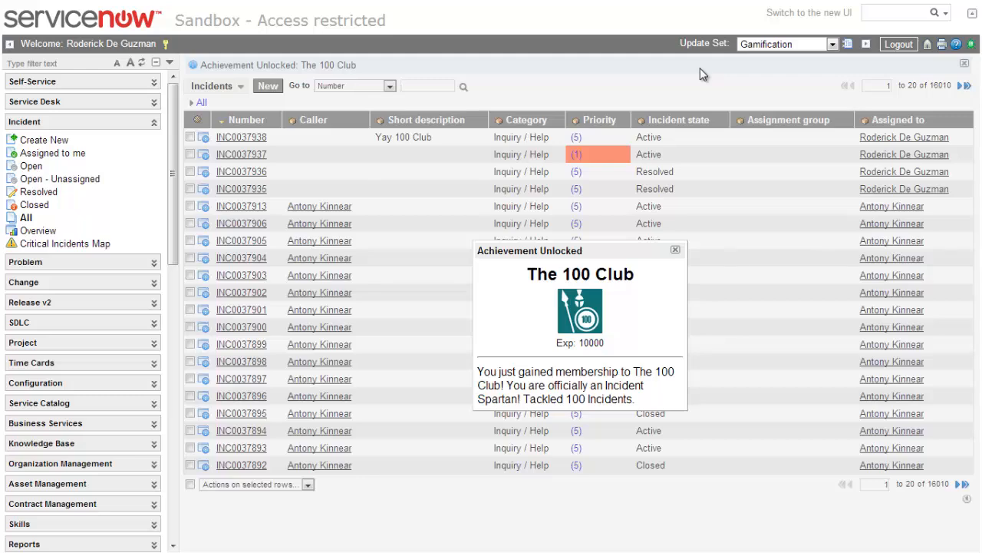
{"action": "left_click", "coordinate": [675, 250]}
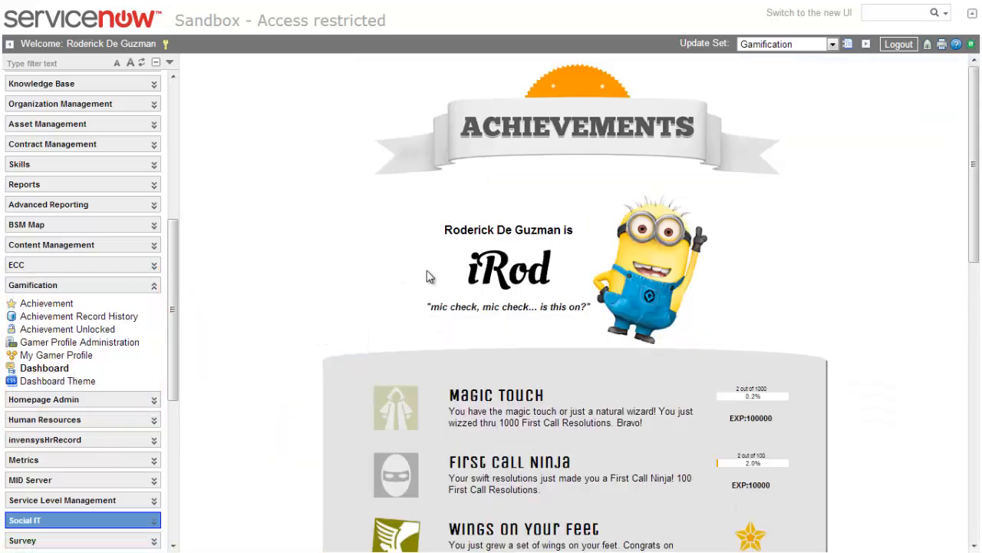
{"action": "scroll", "scroll_direction": "down", "scroll_amount": 3}
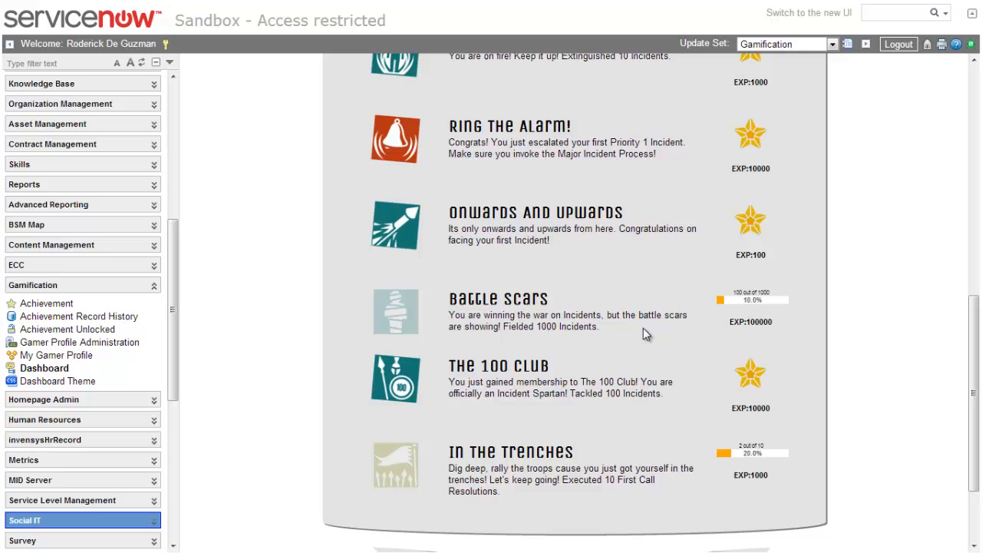
{"action": "scroll", "scroll_direction": "down", "scroll_amount": 3}
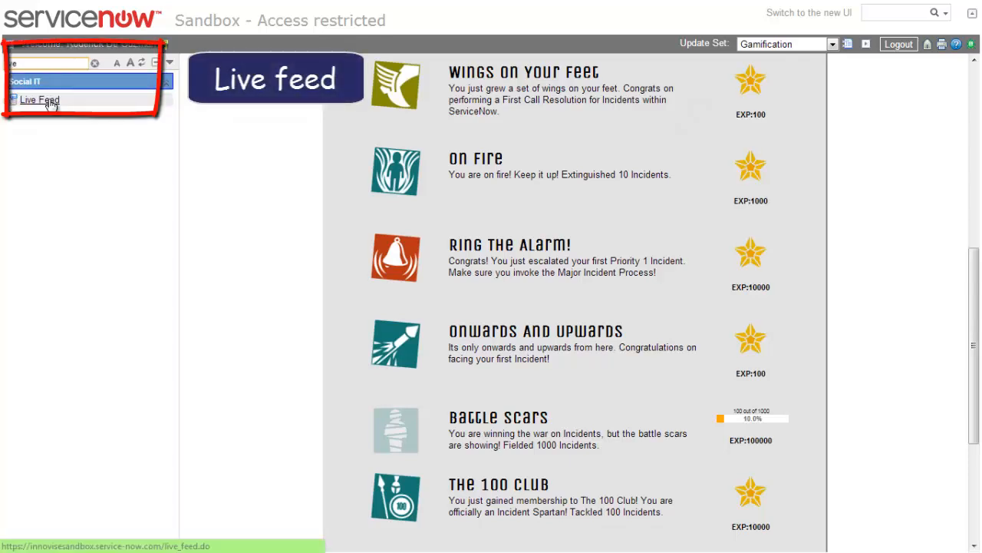
Open Social IT > Live Feed, then the Innovise Achievement Portal showing iRod's profile.
{"action": "left_click", "coordinate": [39, 100]}
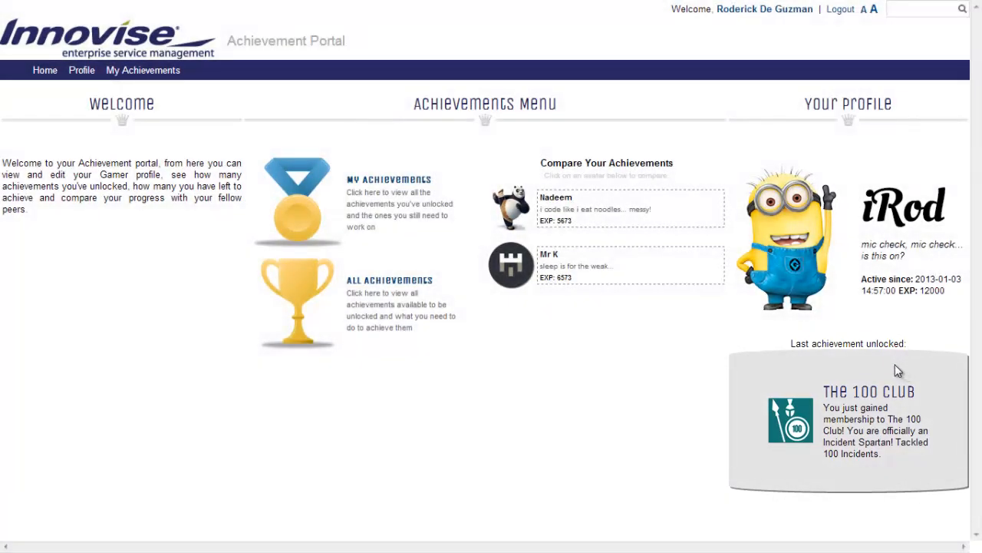
Browse the My Achievements page for iRod's unlocked achievements.
{"action": "left_click", "coordinate": [143, 70]}
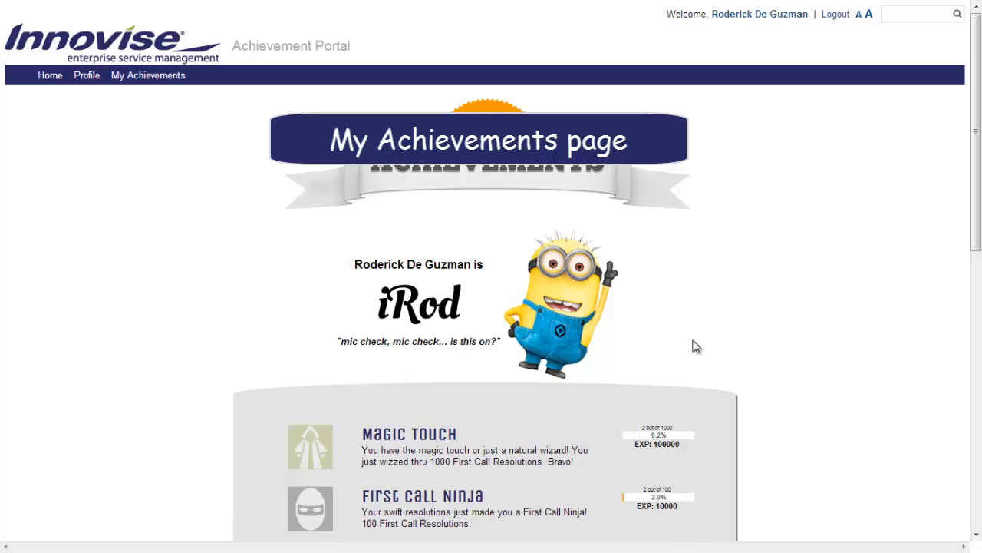
{"action": "scroll", "scroll_direction": "down", "scroll_amount": 3}
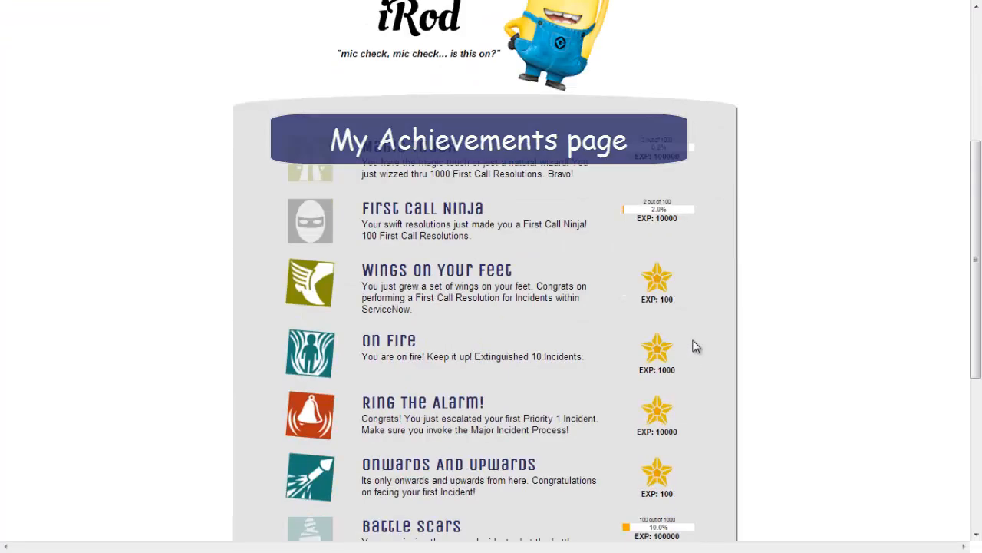
{"action": "scroll", "scroll_direction": "down", "scroll_amount": 3}
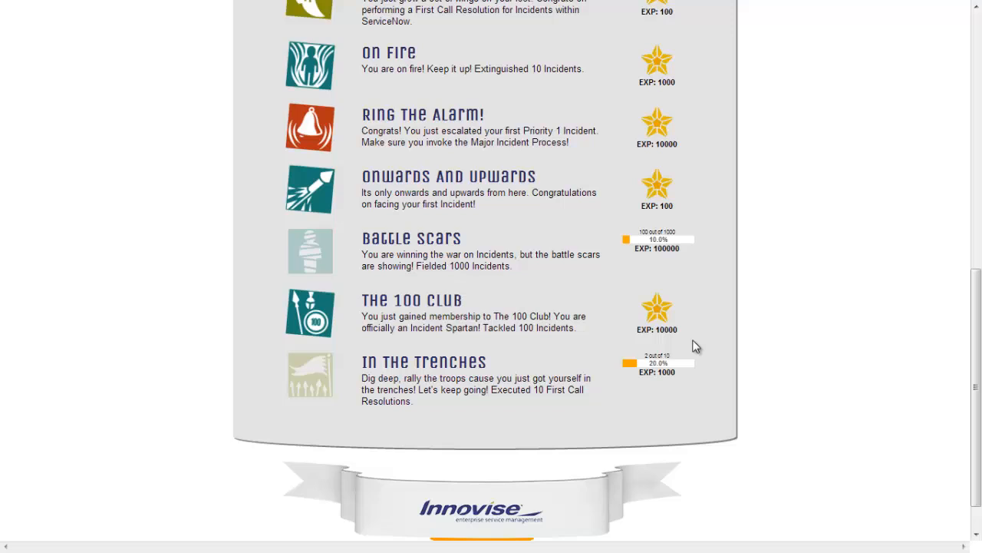
{"action": "scroll", "scroll_direction": "up", "scroll_amount": 3}
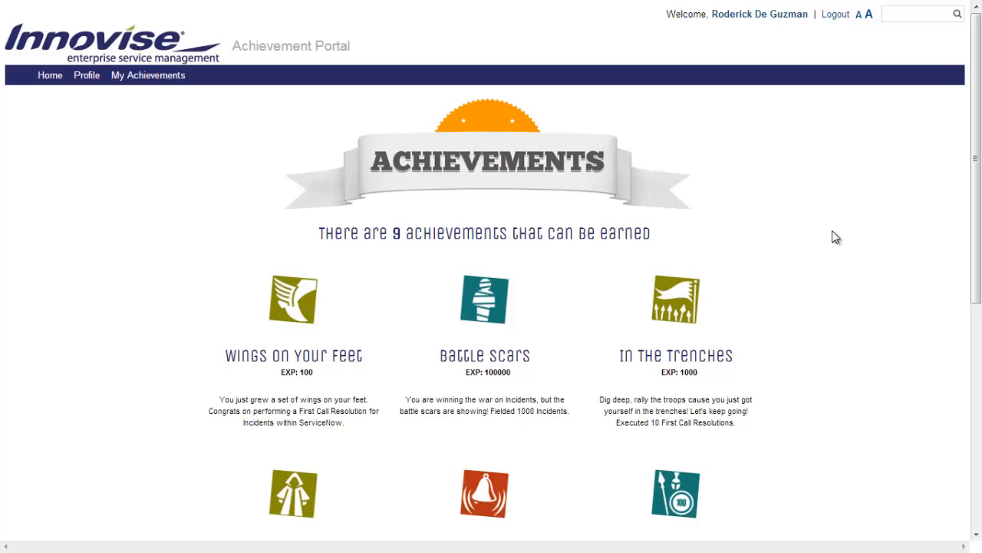
Go to the portal Home page showing iRod's profile and the peers Nadeem and Mr K.
{"action": "left_click", "coordinate": [50, 74]}
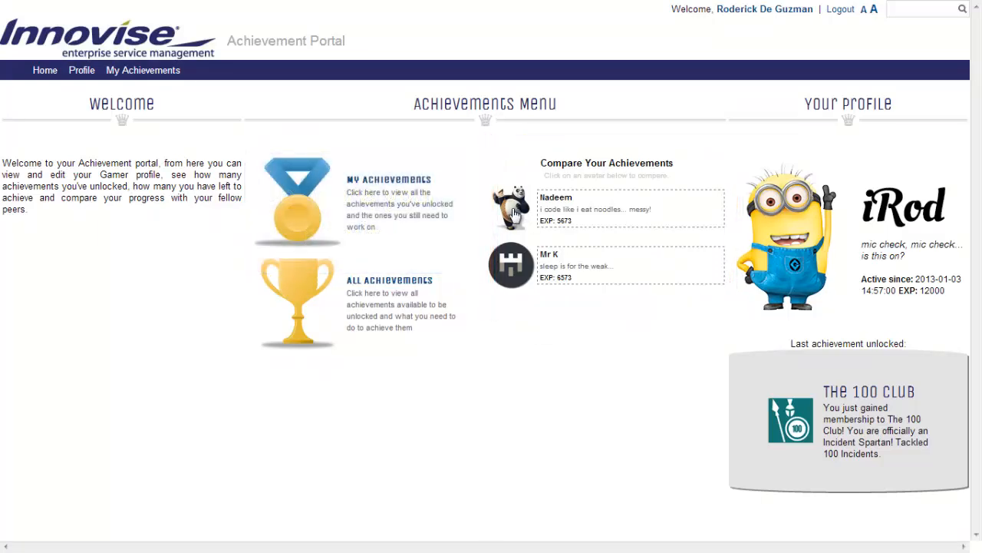
{"action": "left_click", "coordinate": [510, 265]}
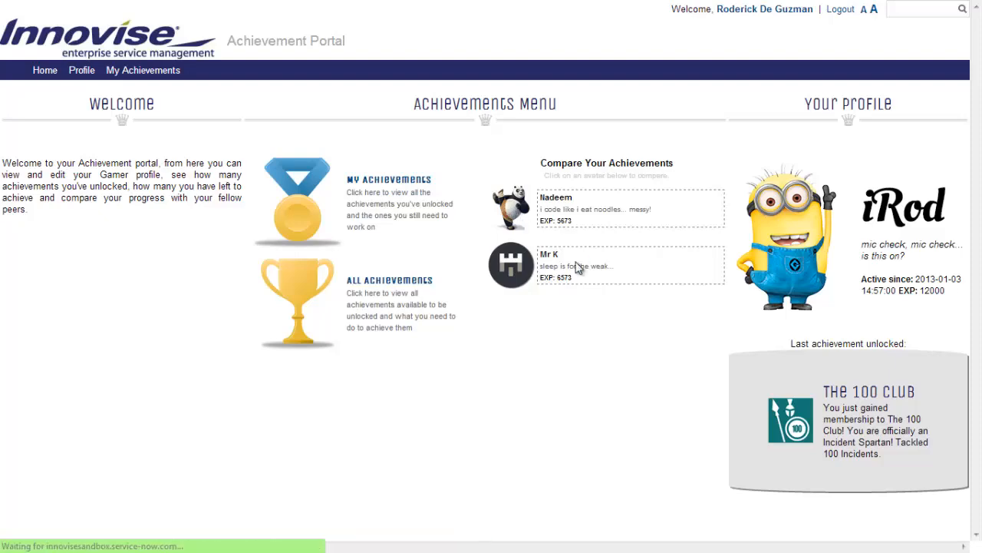
{"action": "left_click", "coordinate": [511, 207]}
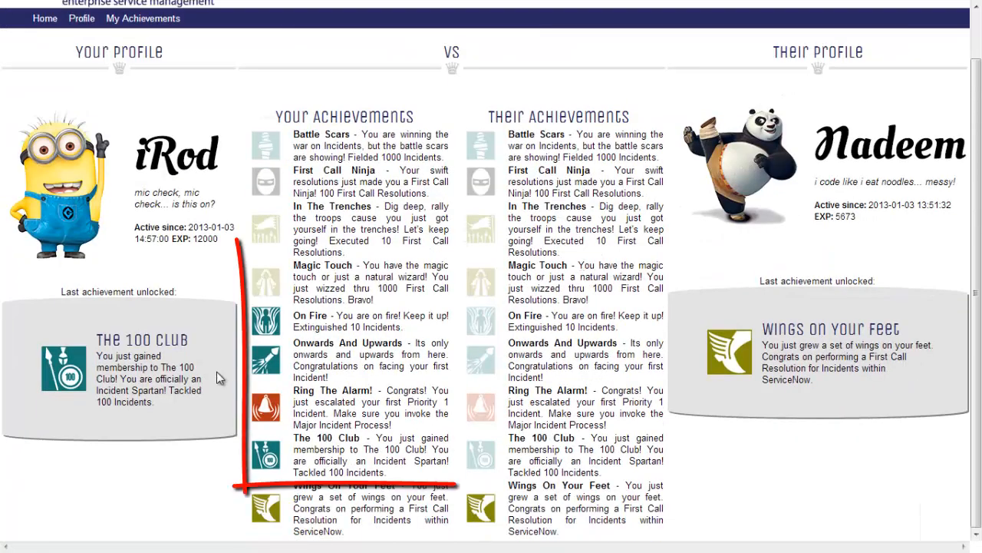